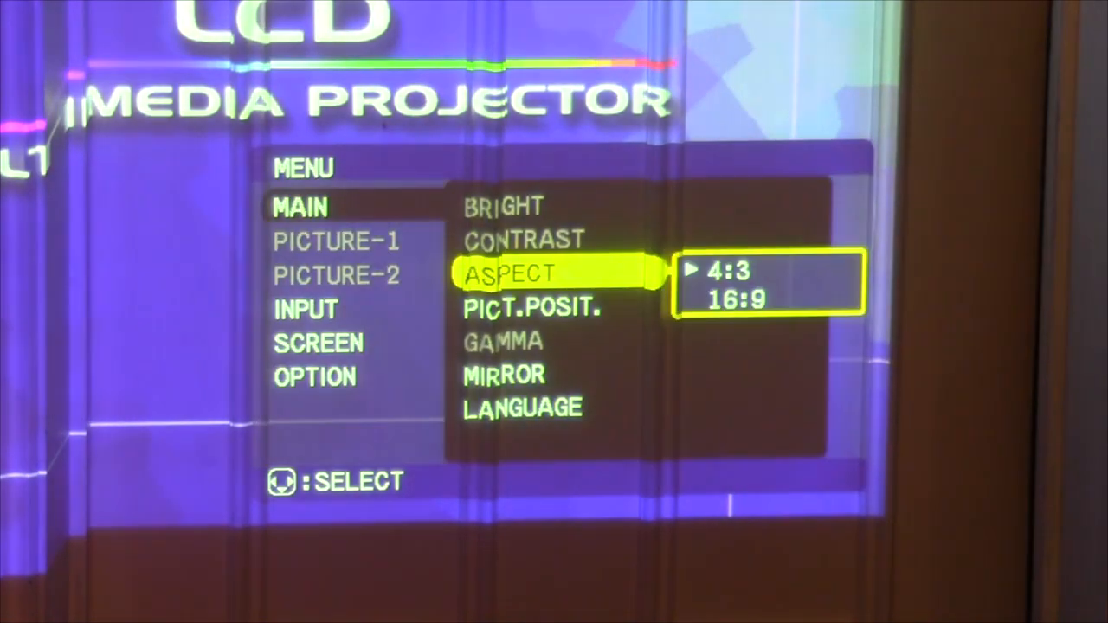
# Browse the MAIN menu from Aspect through Language and return to Mirror, leaving Normal selected.
pyautogui.press('down')
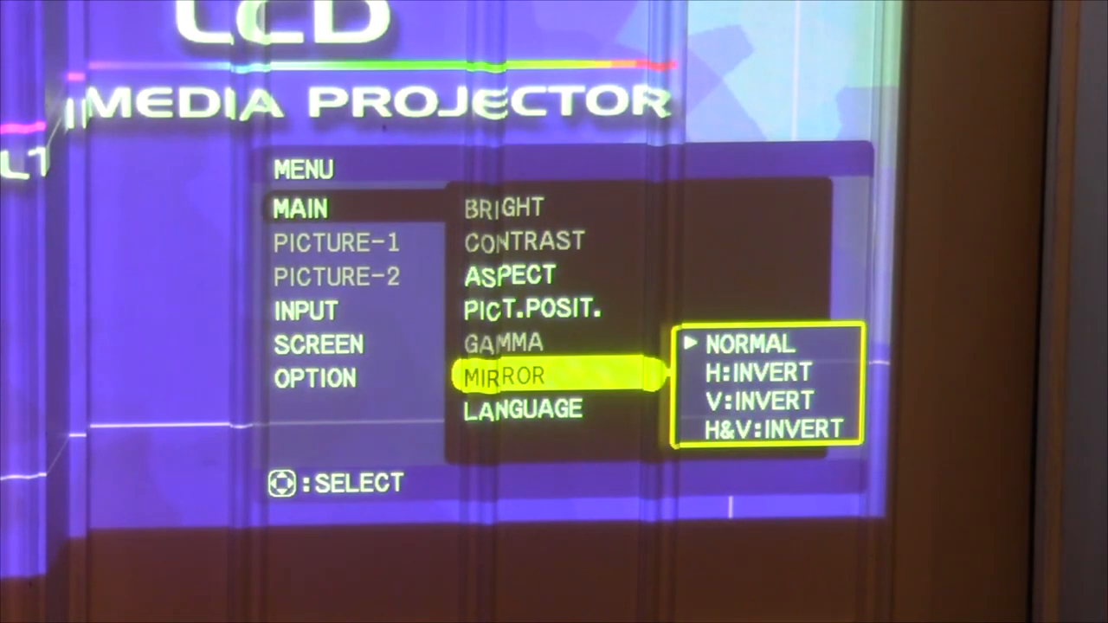
pyautogui.press('Down')
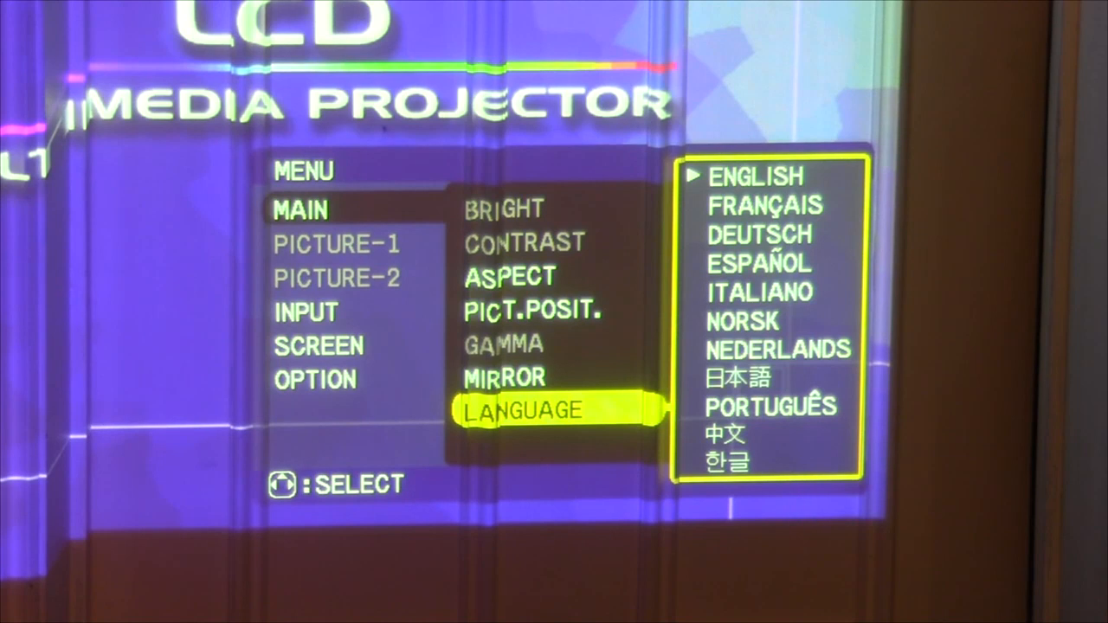
pyautogui.press('Up')
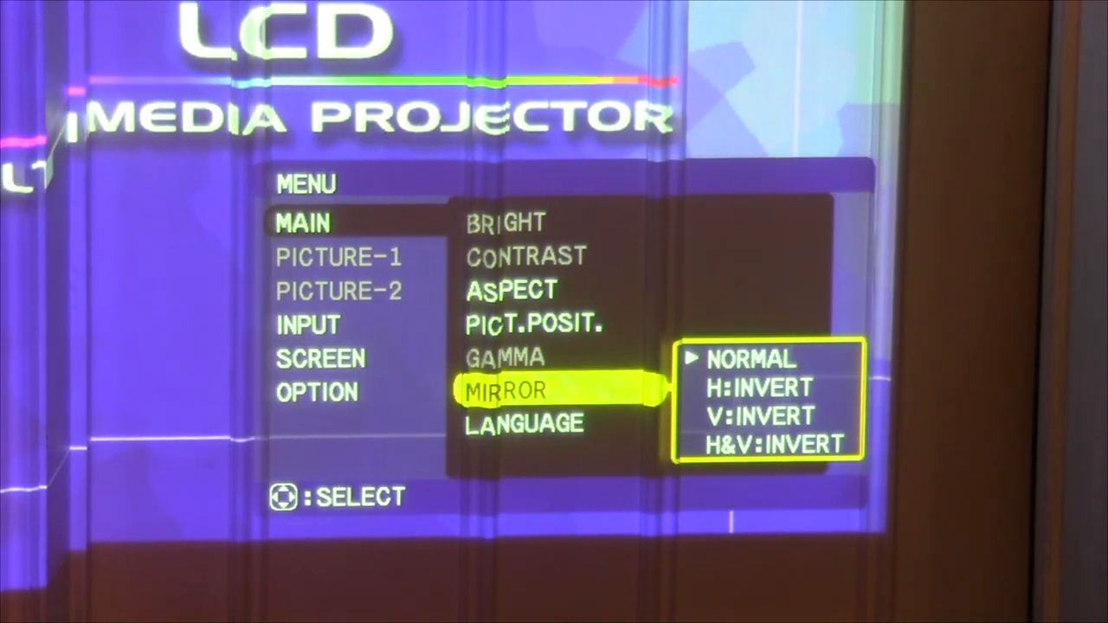